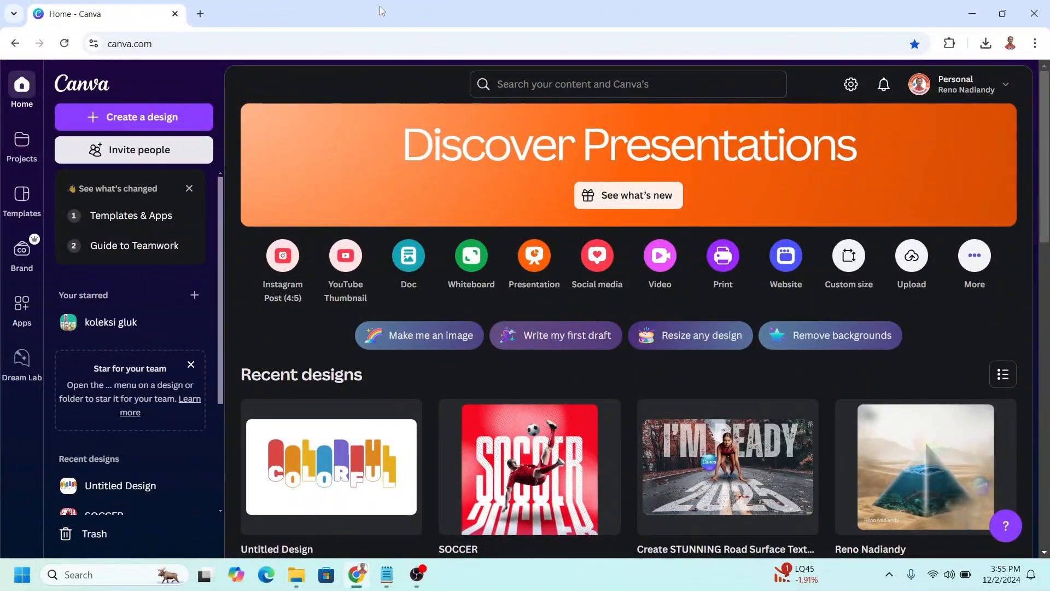
# Step: Create a new blank A4 flyer design (21 × 29.7 cm)
pyautogui.click(134, 117)
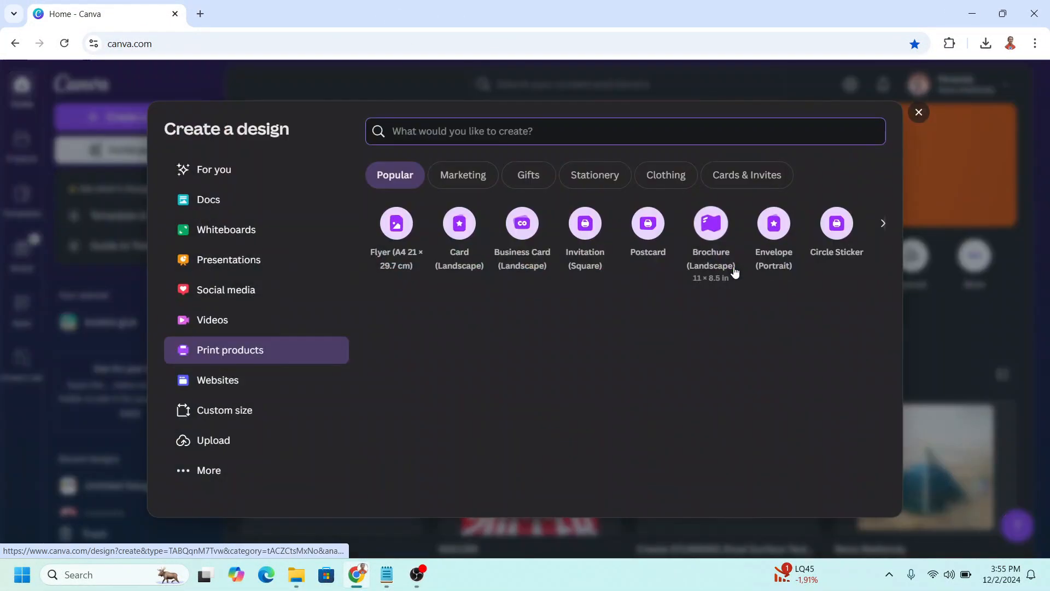
pyautogui.click(395, 223)
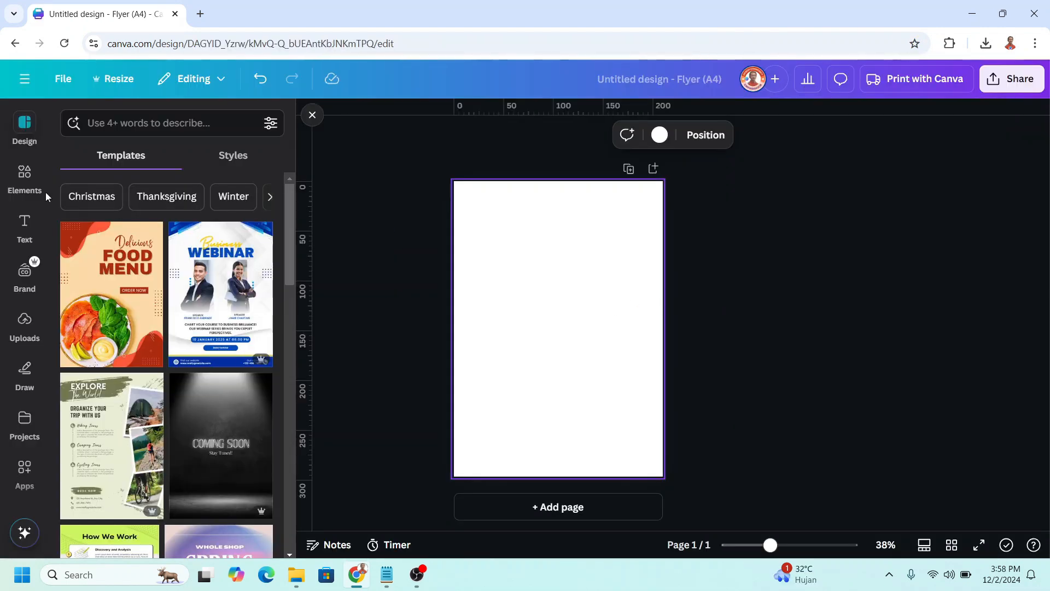
# Step: Add the black tiger graphic and the gold gradient image from Elements
pyautogui.click(24, 176)
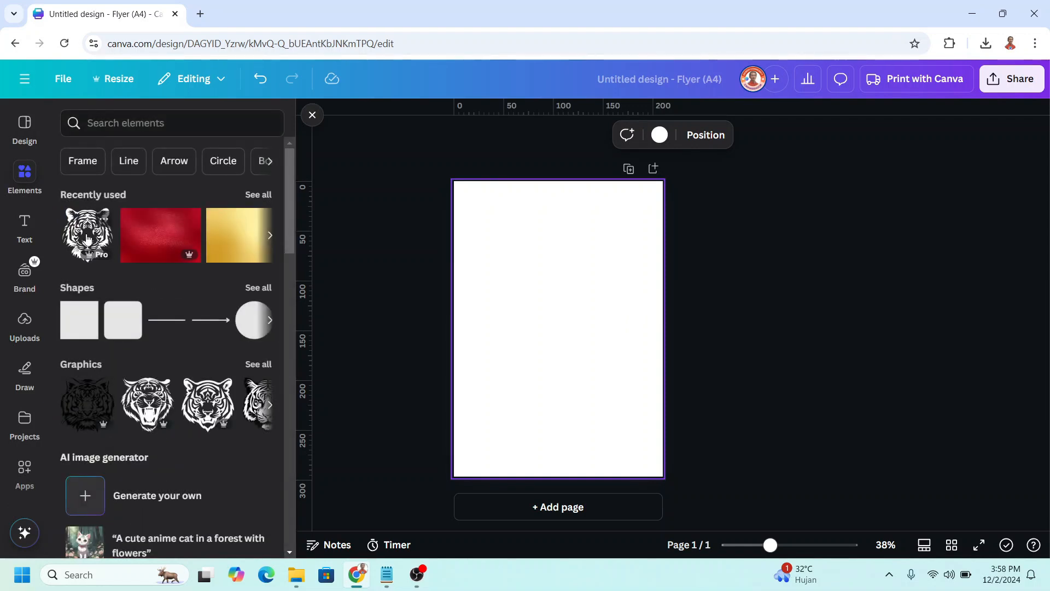
pyautogui.click(86, 235)
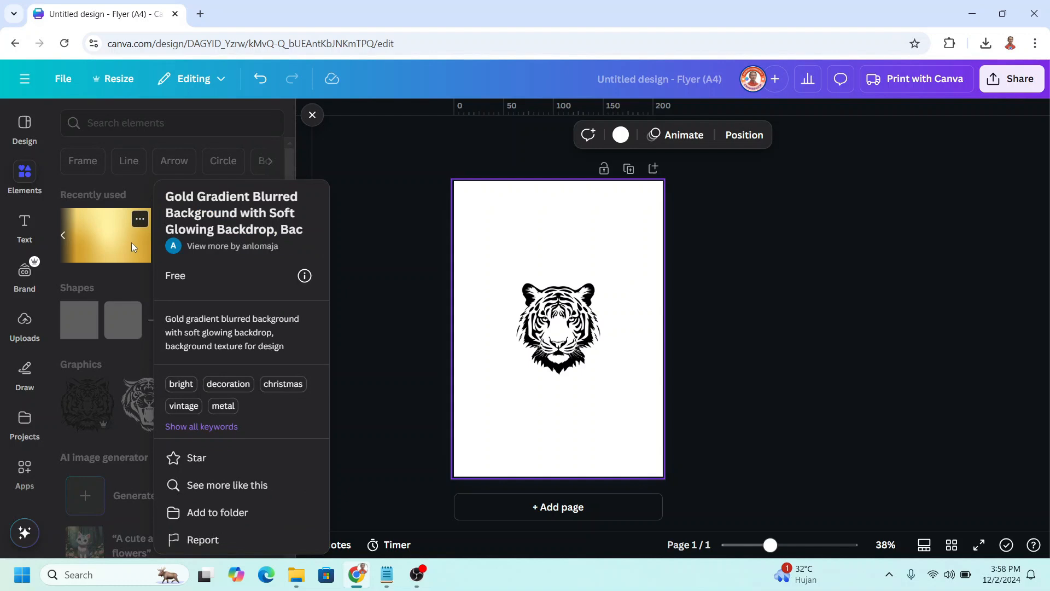
pyautogui.click(105, 235)
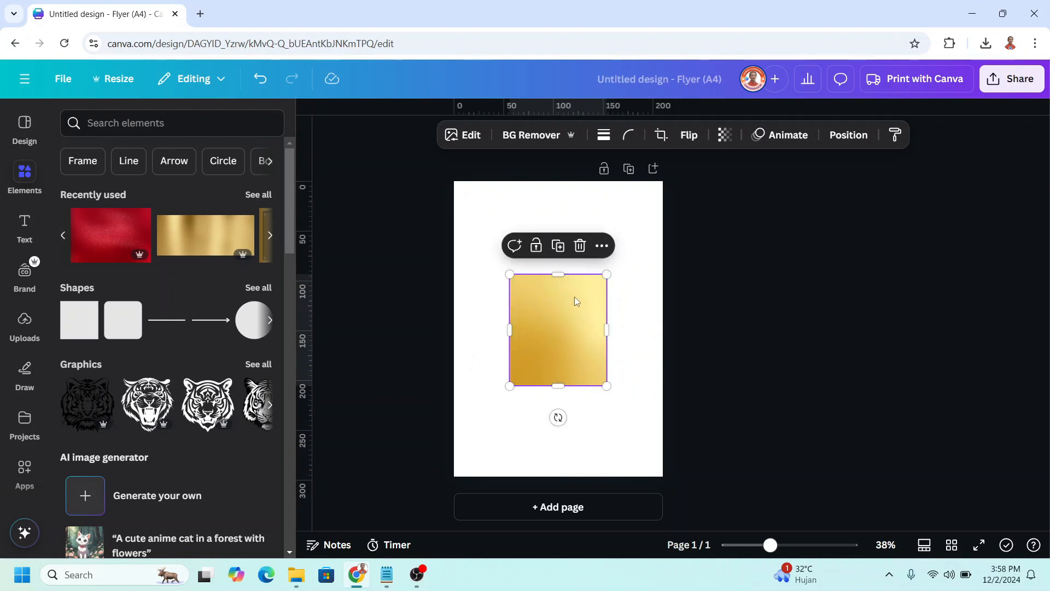
# Step: Send the gold gradient image to the back and resize it behind the tiger
pyautogui.rightClick(556, 328)
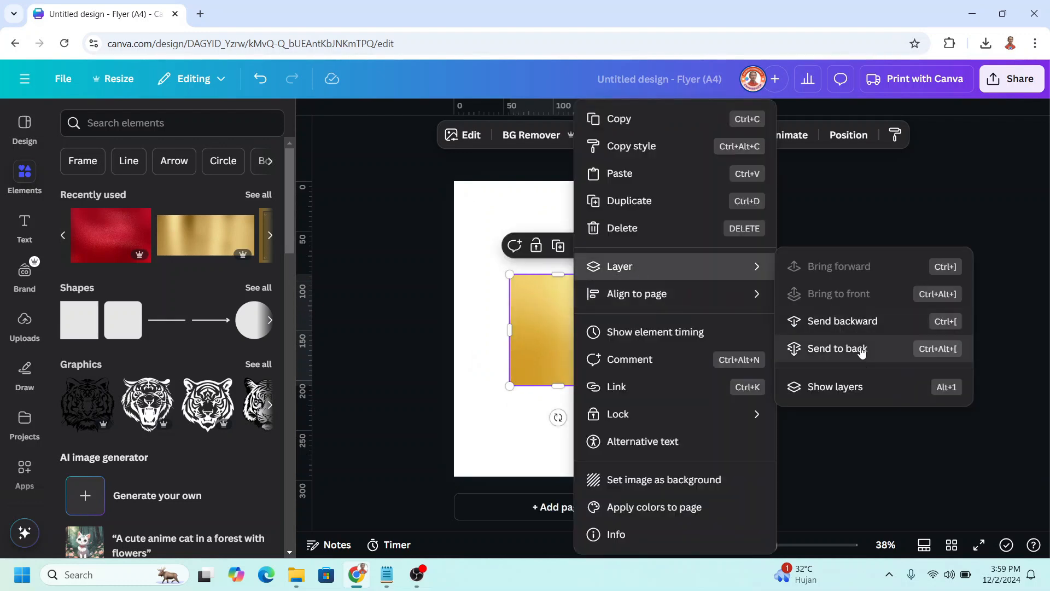
pyautogui.click(835, 349)
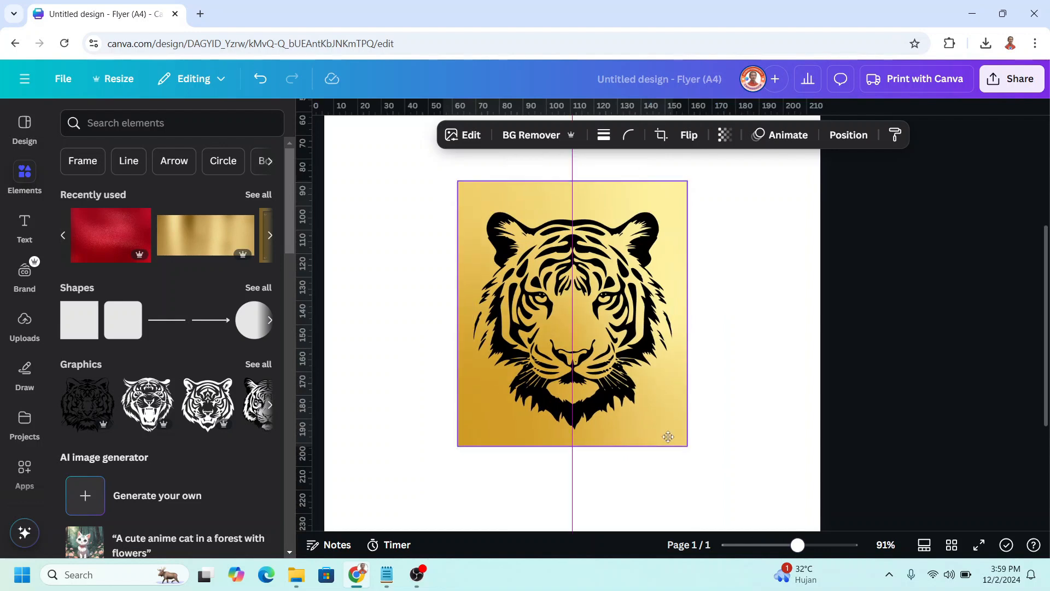
pyautogui.click(573, 315)
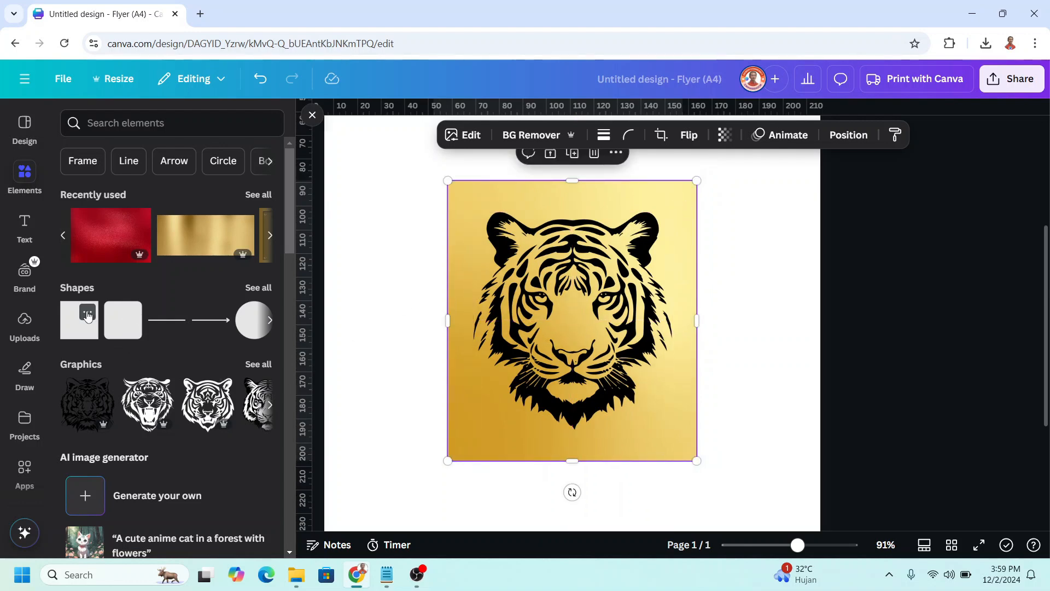
# Step: Add a square shape sized just inside the gold panel
pyautogui.click(86, 312)
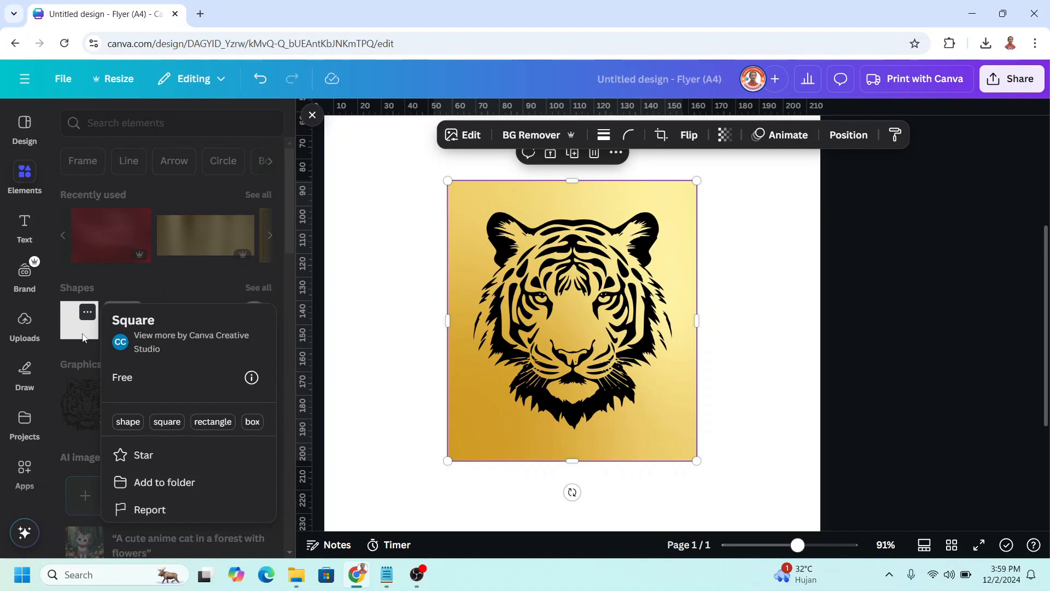
pyautogui.click(78, 319)
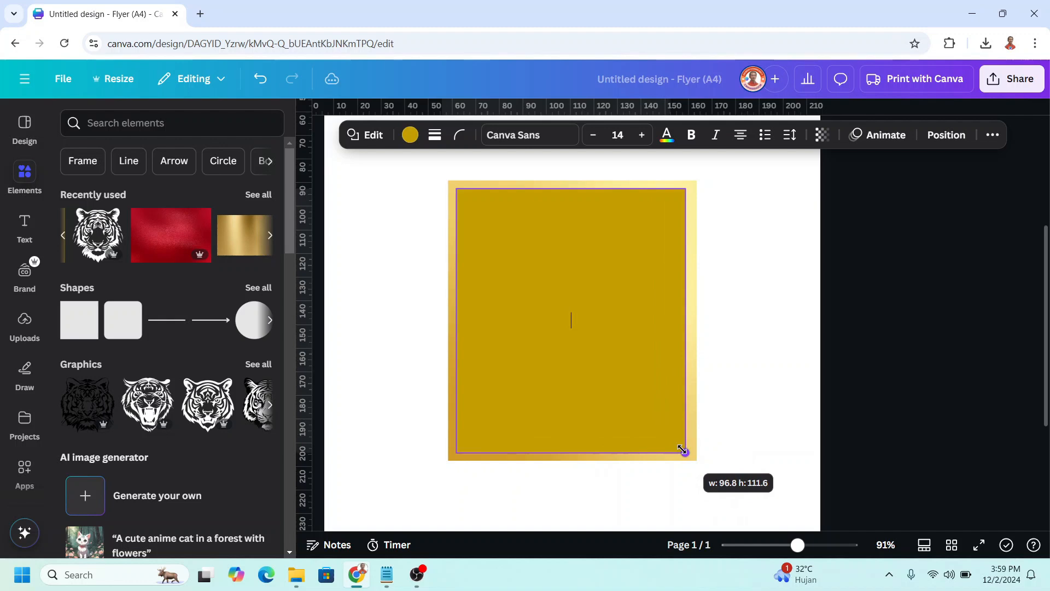
pyautogui.click(637, 393)
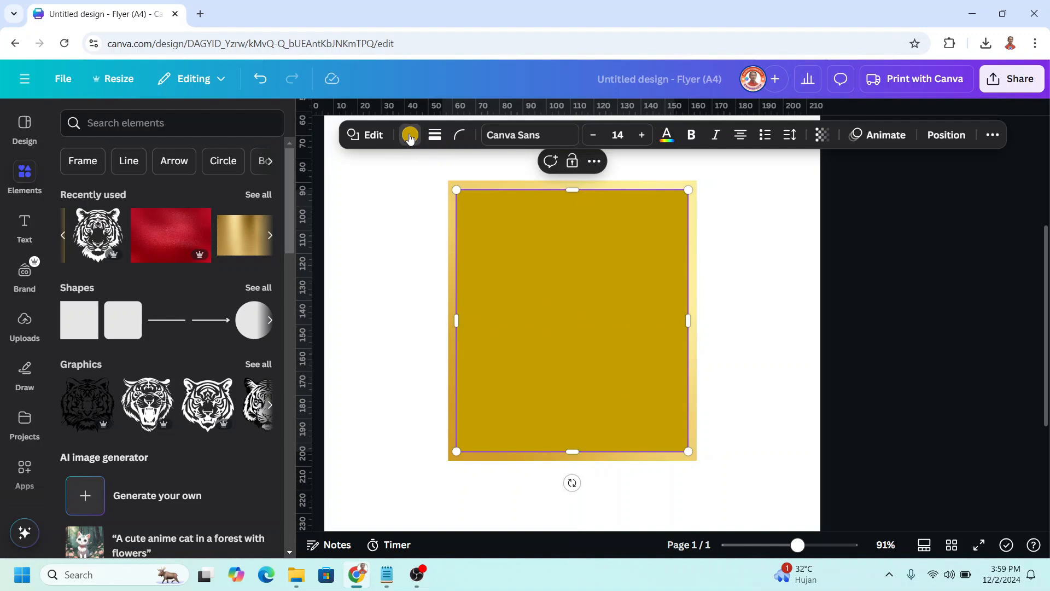
# Step: Give the square a transparent fill and a white border of weight 8
pyautogui.click(409, 135)
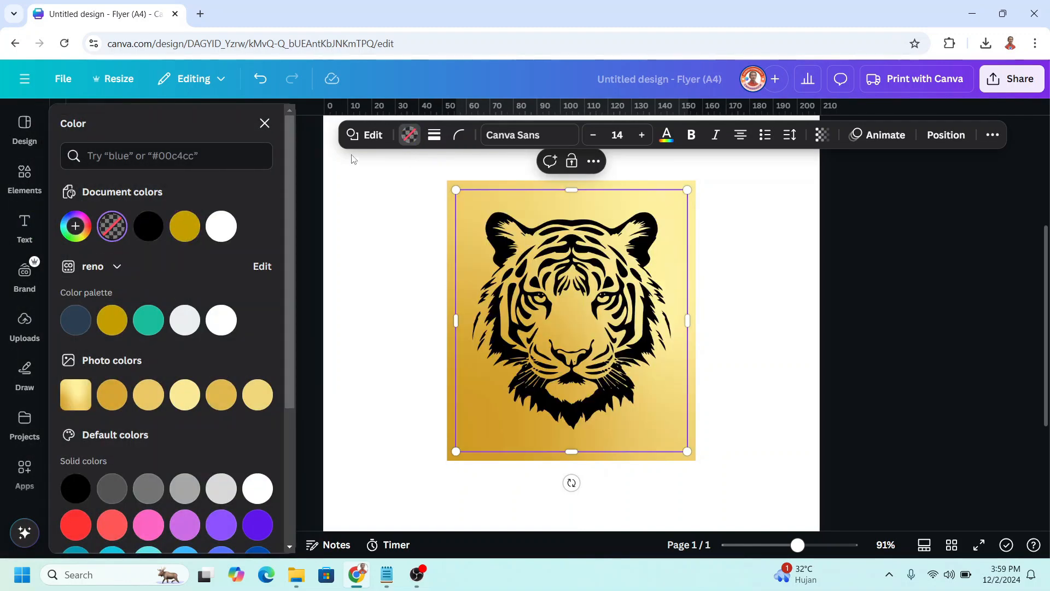
pyautogui.click(433, 135)
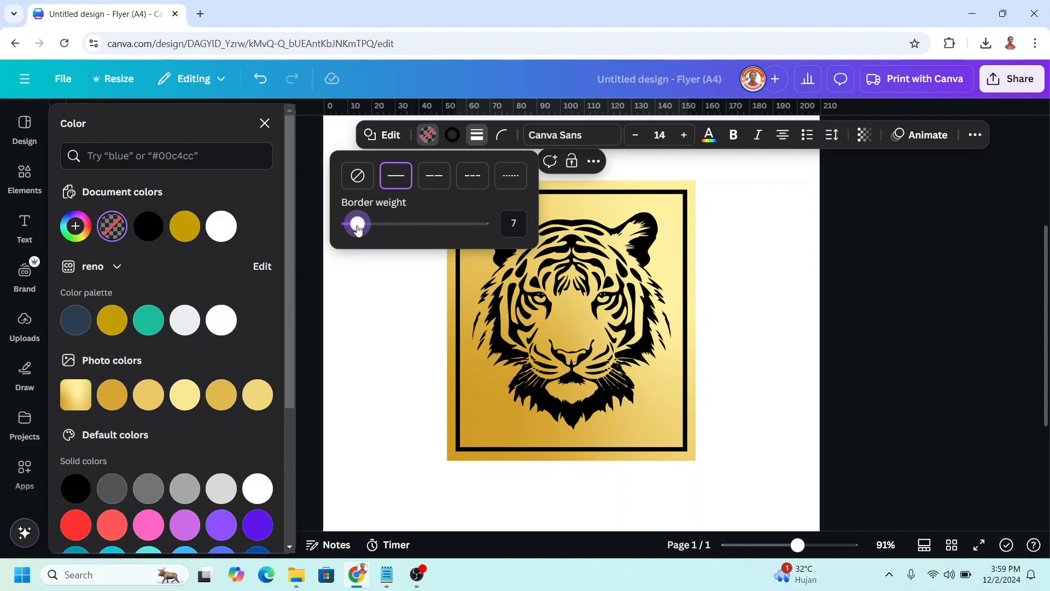
pyautogui.moveTo(355, 224); pyautogui.dragTo(360, 224)
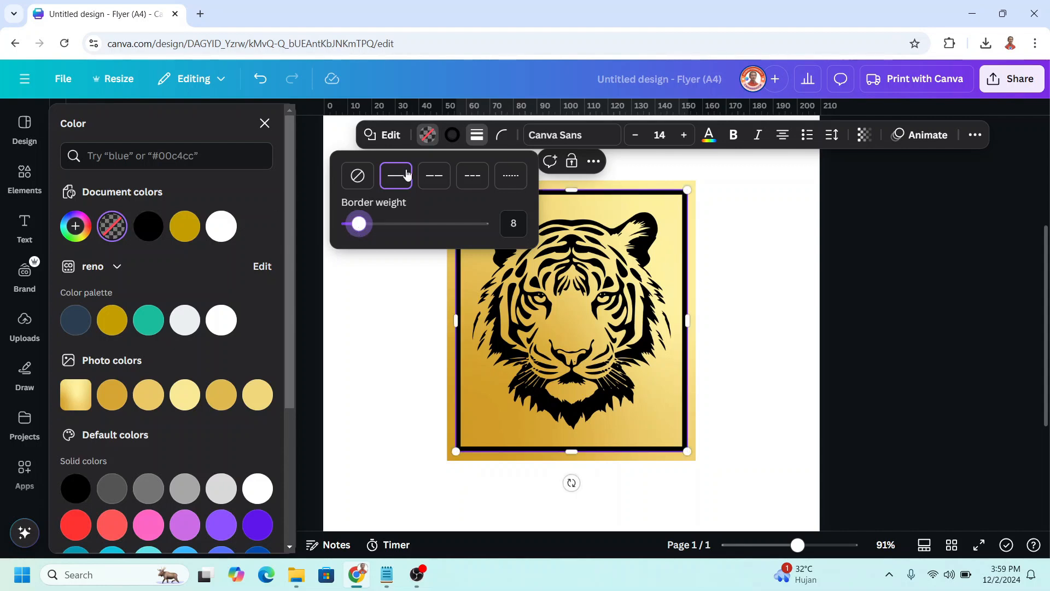
pyautogui.moveTo(453, 135)
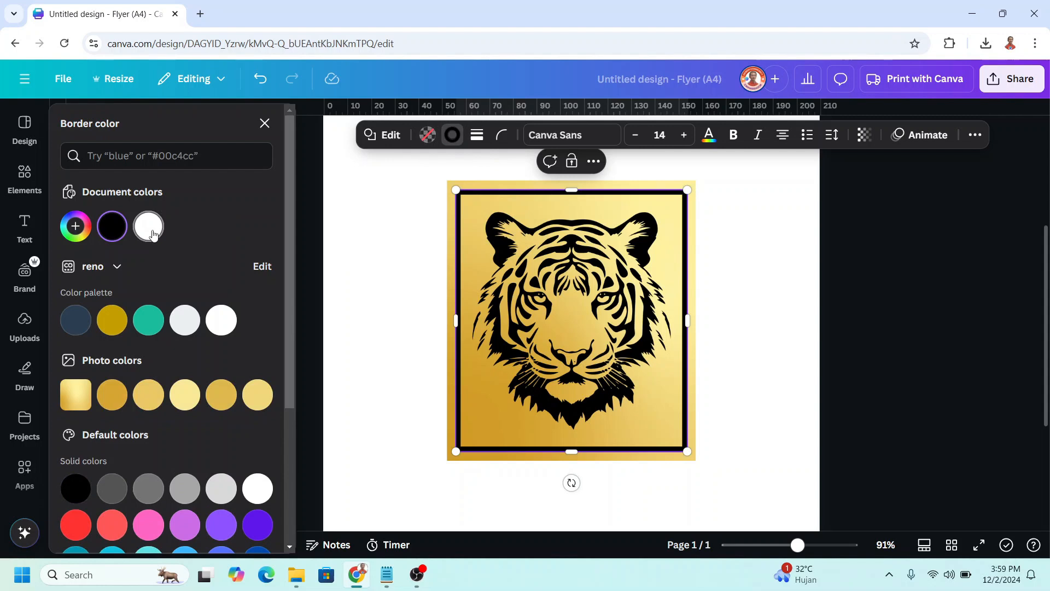
pyautogui.click(147, 226)
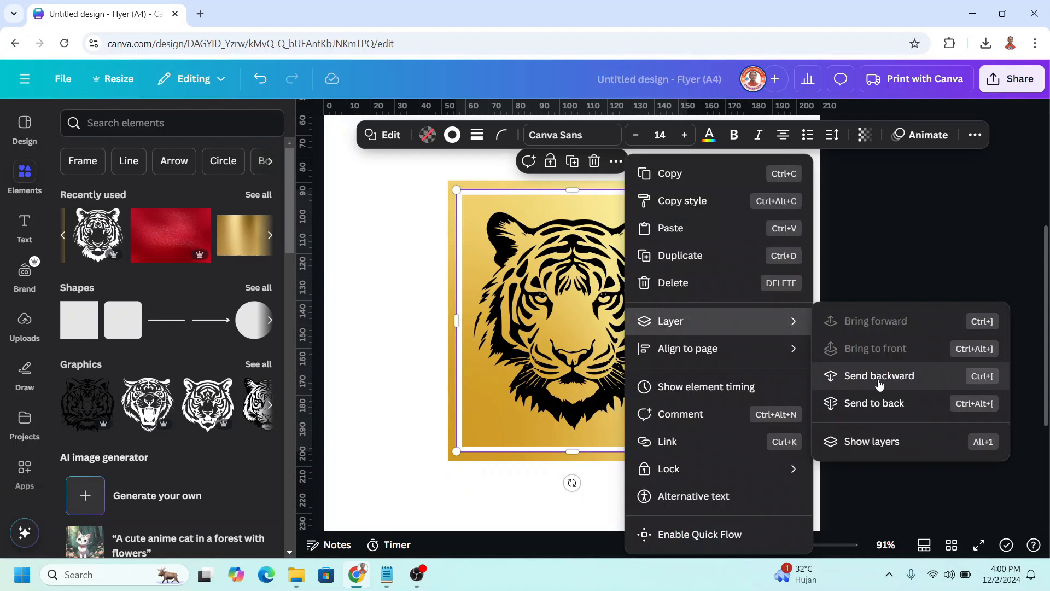
# Step: Send the white frame backward one layer and recolour the tiger graphic white
pyautogui.click(879, 376)
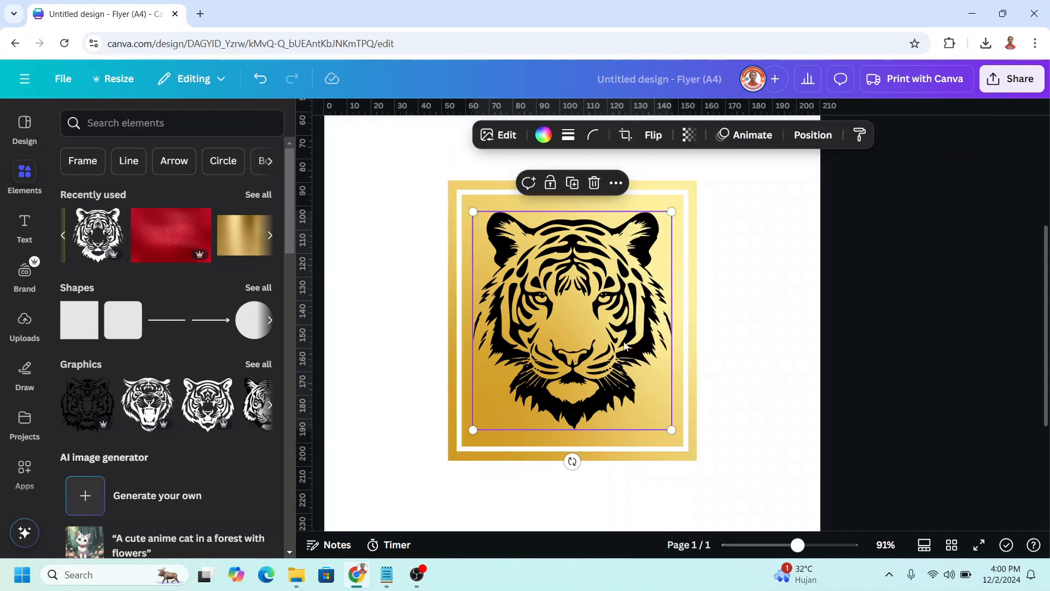
pyautogui.click(543, 135)
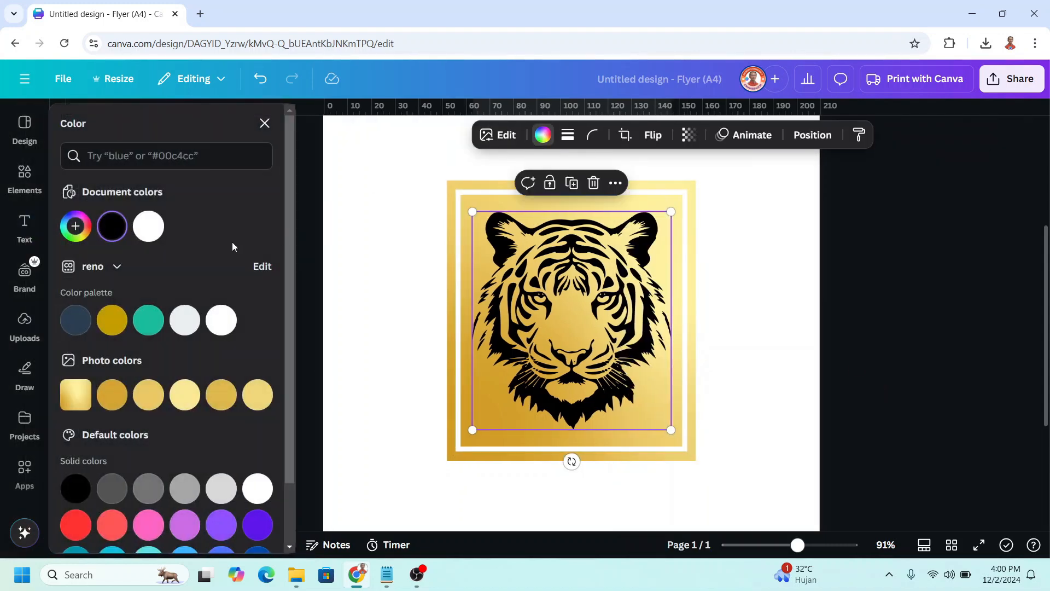
pyautogui.click(149, 226)
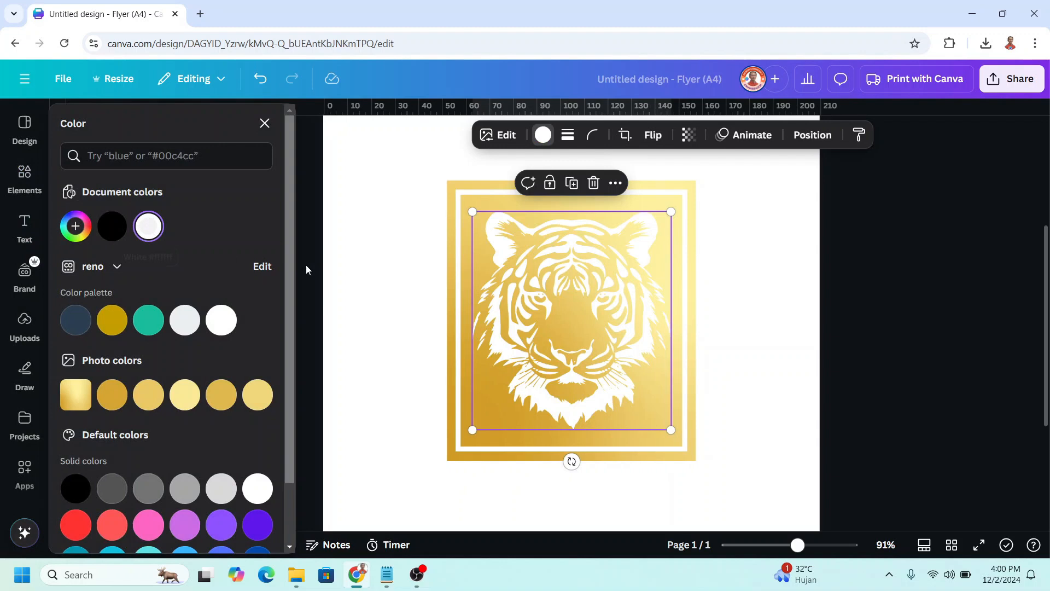
pyautogui.moveTo(1013, 79)
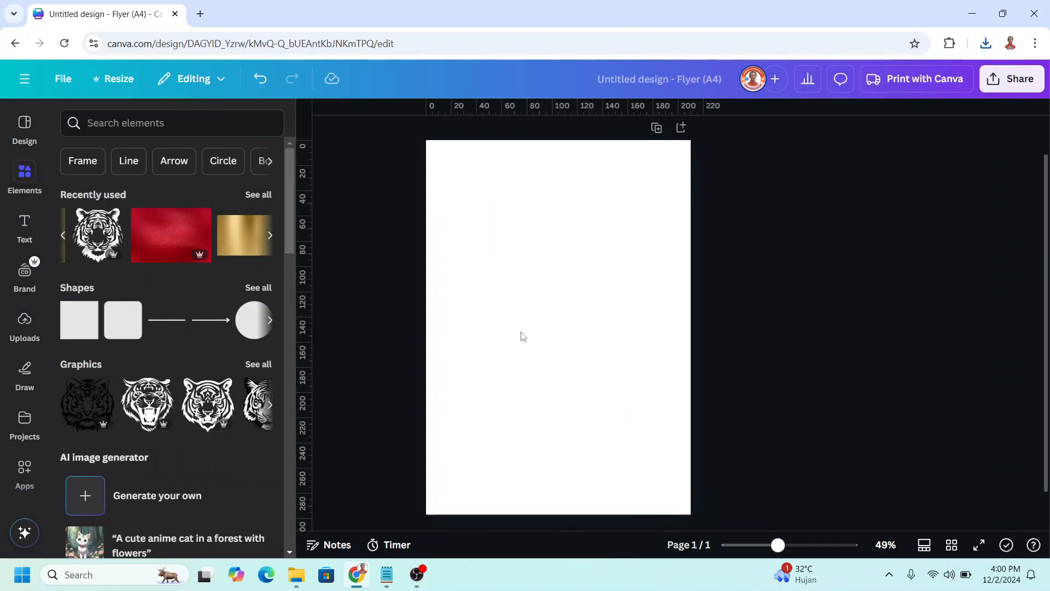
pyautogui.moveTo(564, 294)
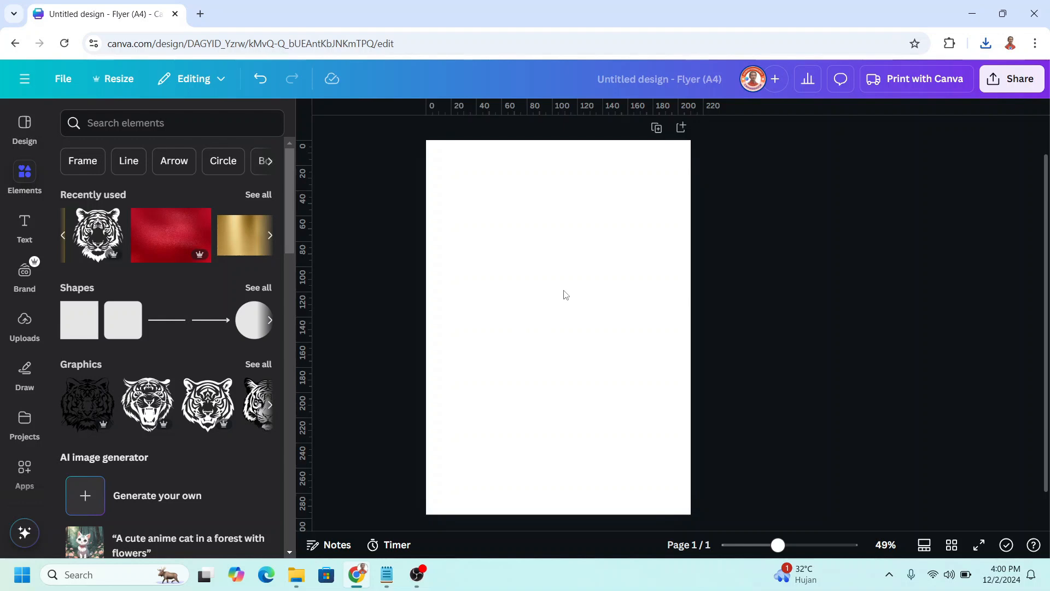
# Step: Set the red texture image as the page background and paste the gold tiger panel onto it
pyautogui.click(200, 222)
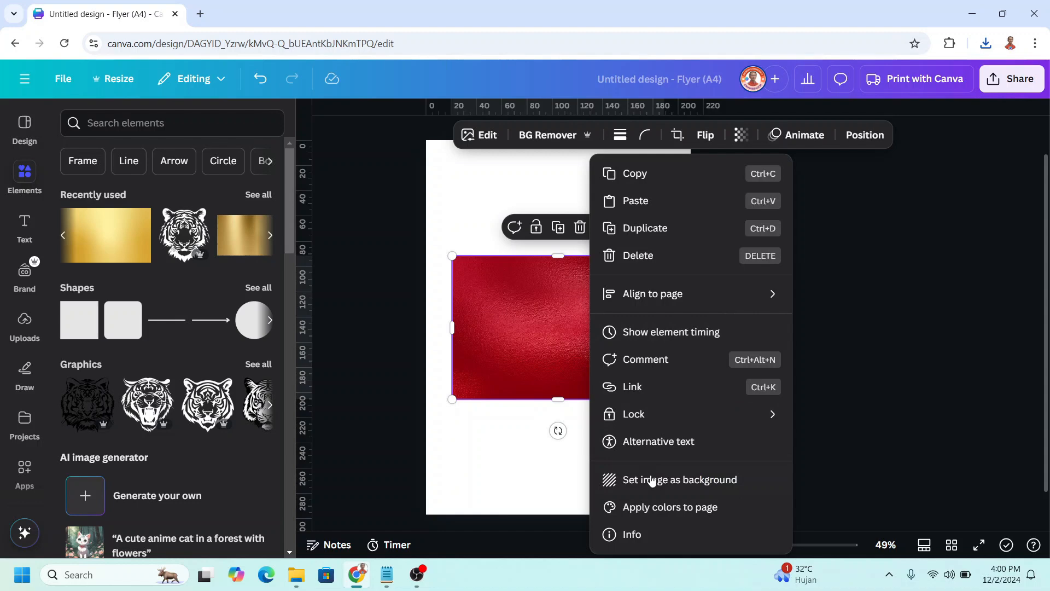
pyautogui.click(679, 480)
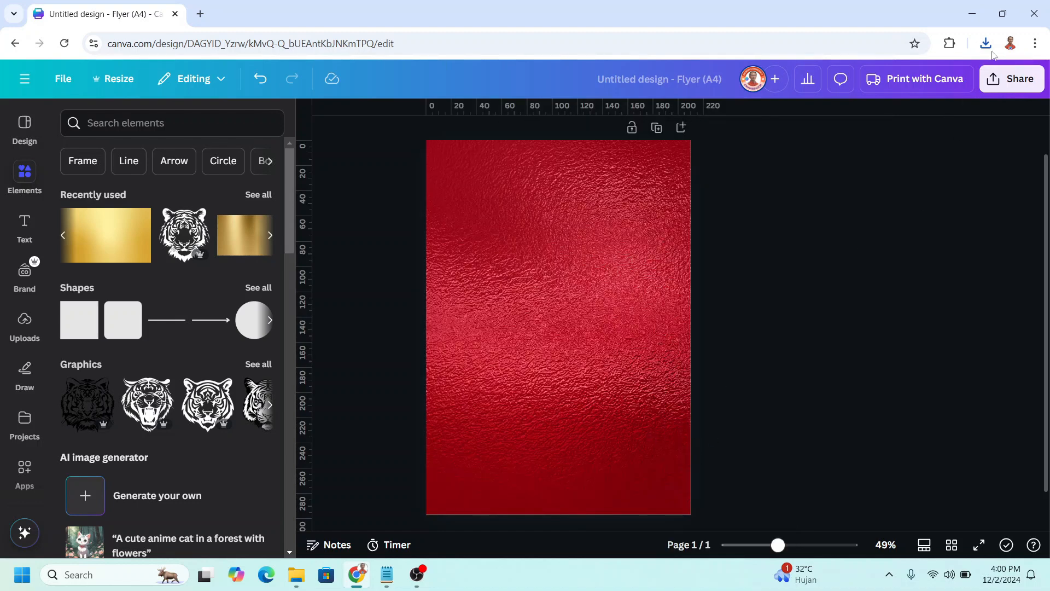
pyautogui.click(985, 43)
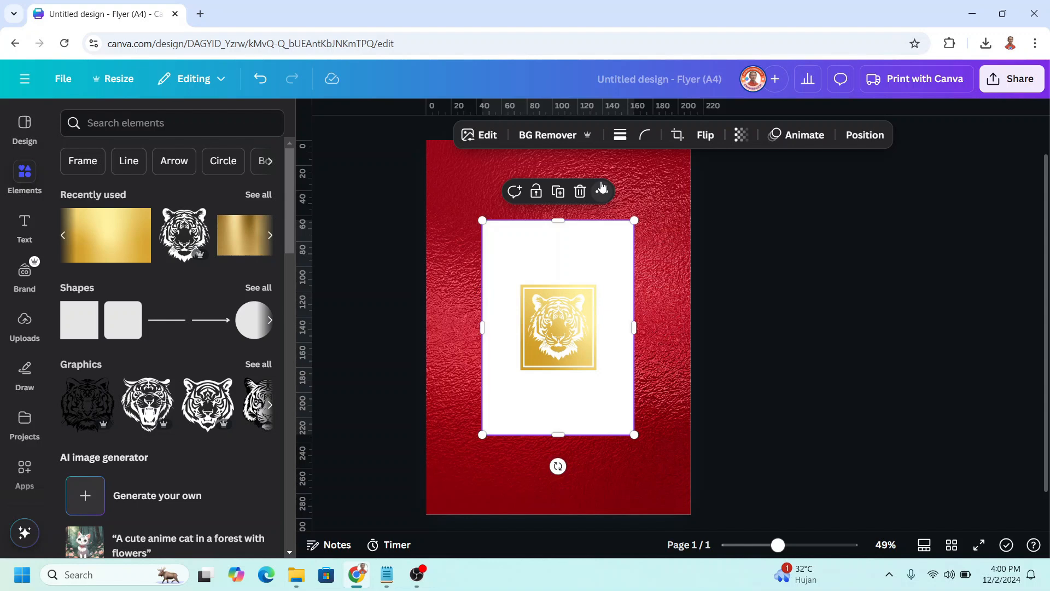
# Step: Apply BG Remover to the enlarged tiger panel to drop its white background
pyautogui.click(547, 135)
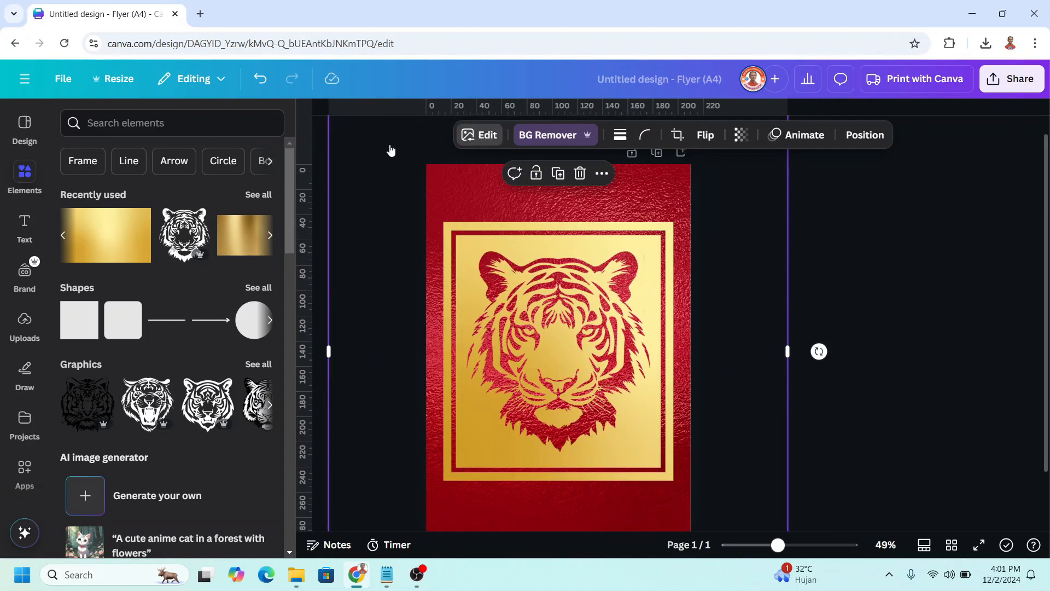
# Step: Add a Drop shadow to the tiger panel with distance 10 and select its intensity value
pyautogui.click(478, 135)
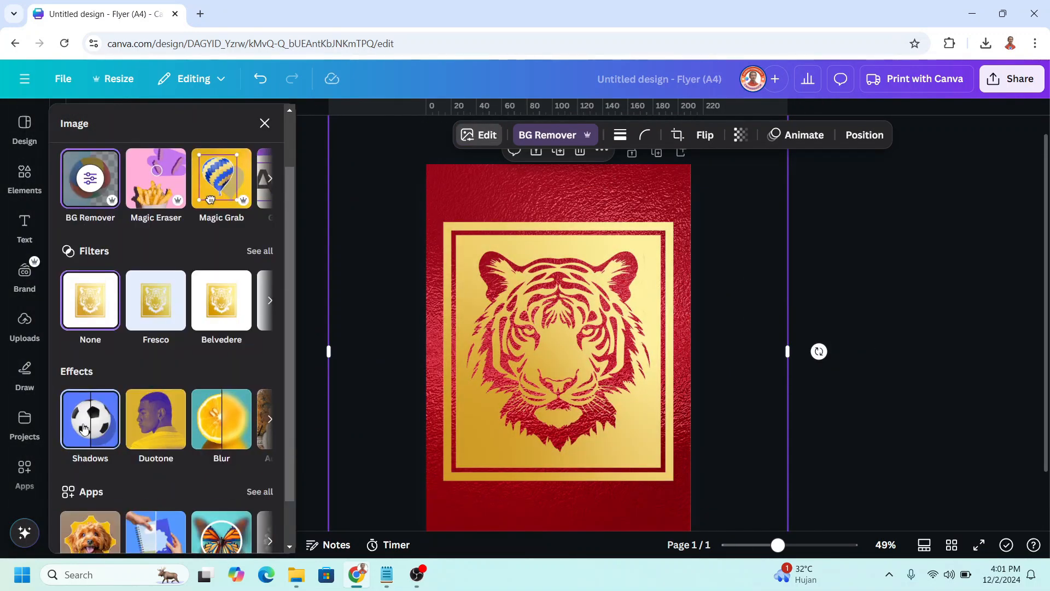
pyautogui.click(89, 418)
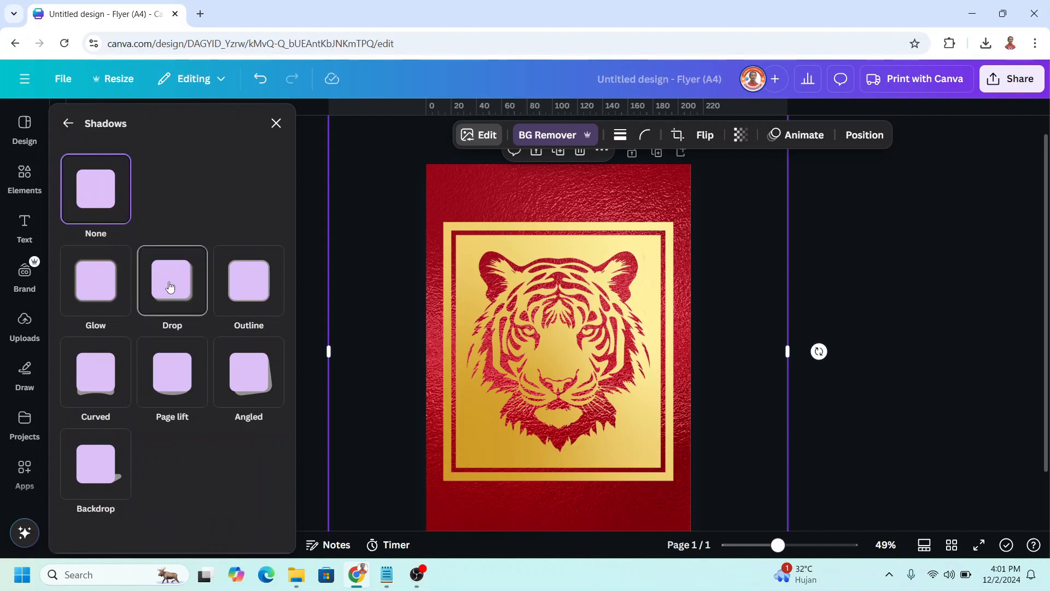
pyautogui.click(172, 280)
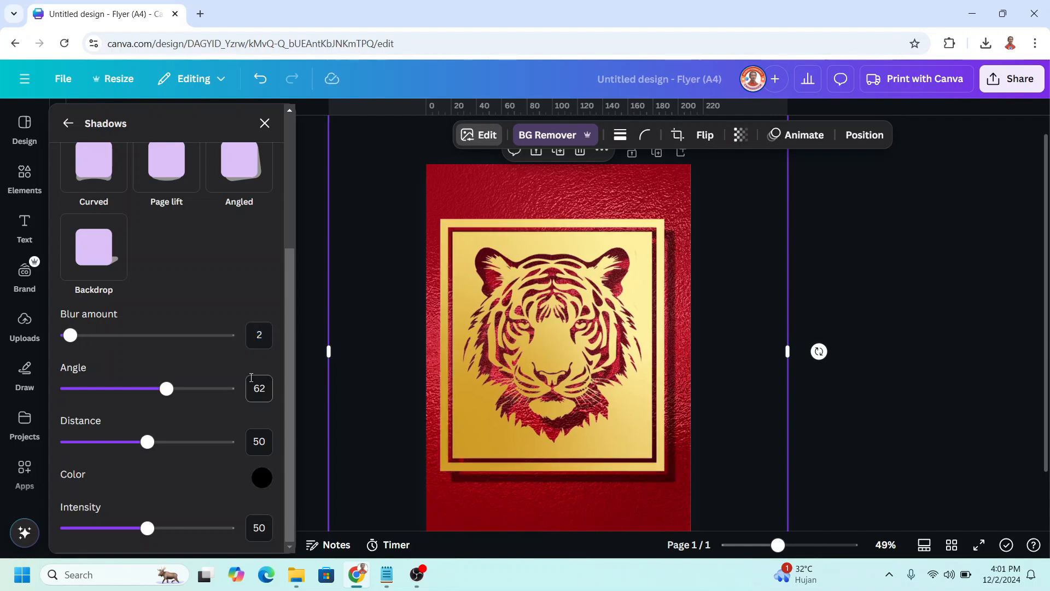
pyautogui.tripleClick(259, 442)
pyautogui.write('10')
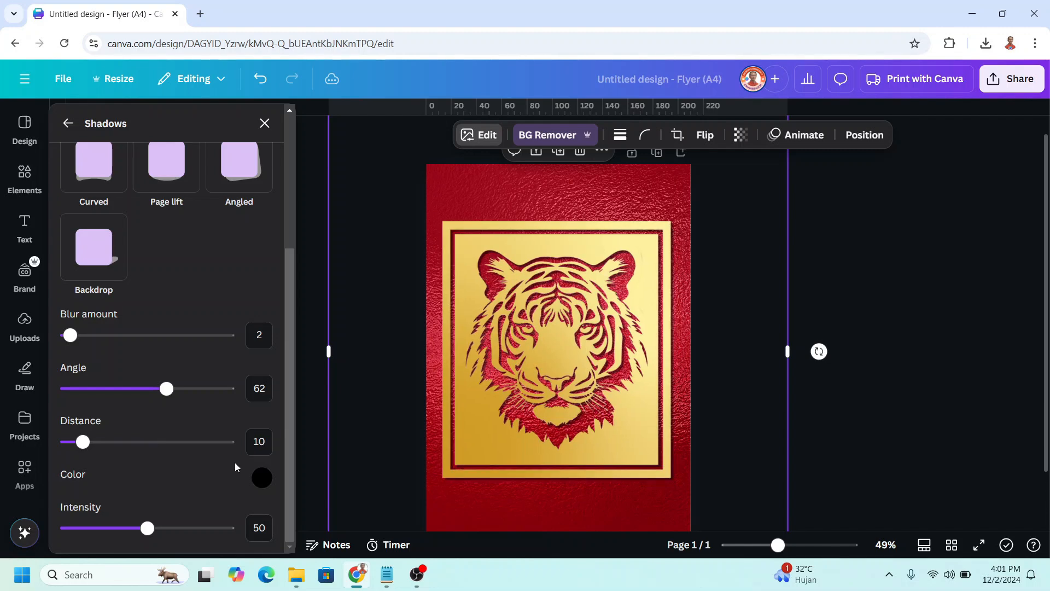
pyautogui.tripleClick(259, 528)
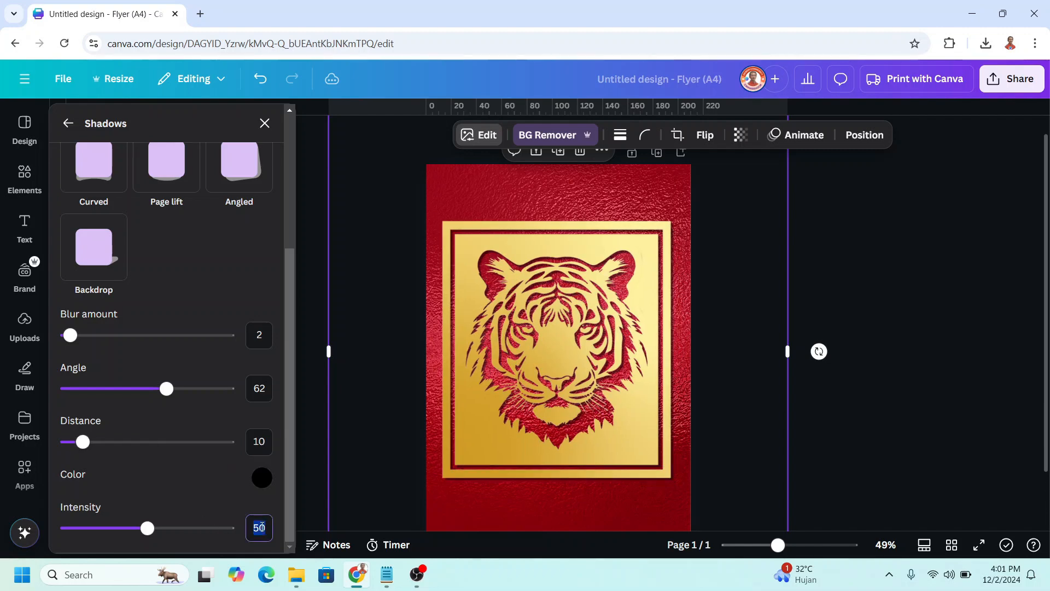